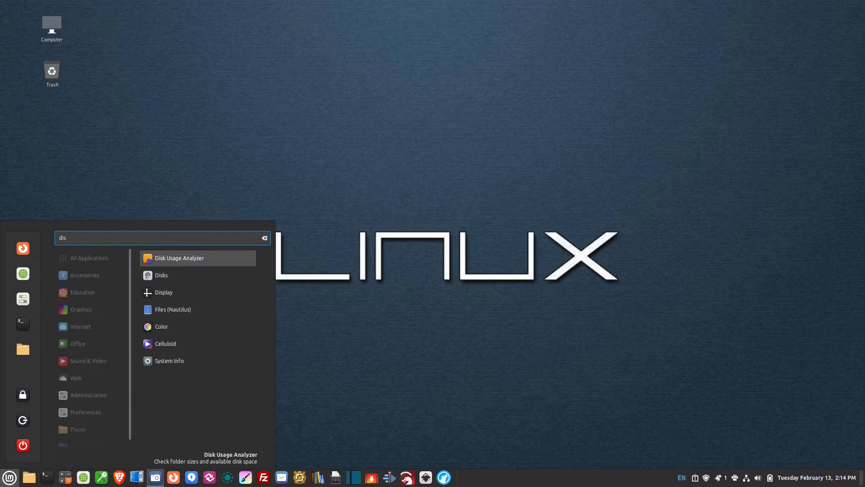
- Launch Disks and select the 500 GB HP SSD S700 to view its partitions
left_click(161, 275)
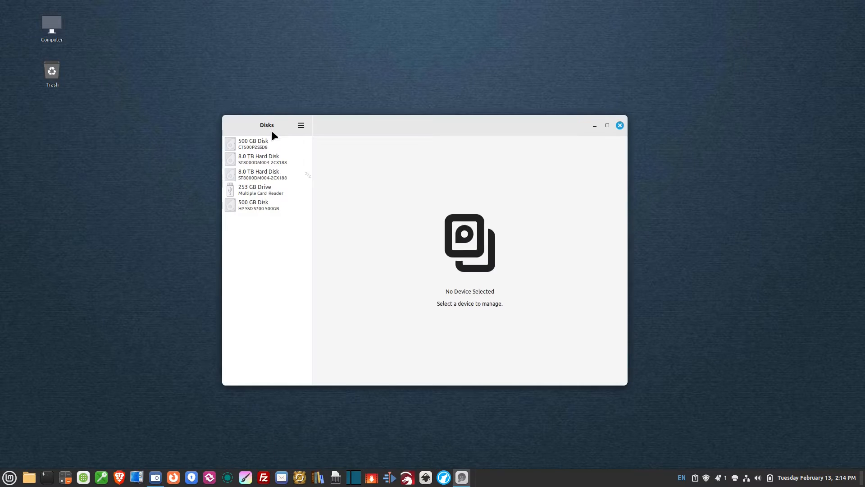
left_click(259, 205)
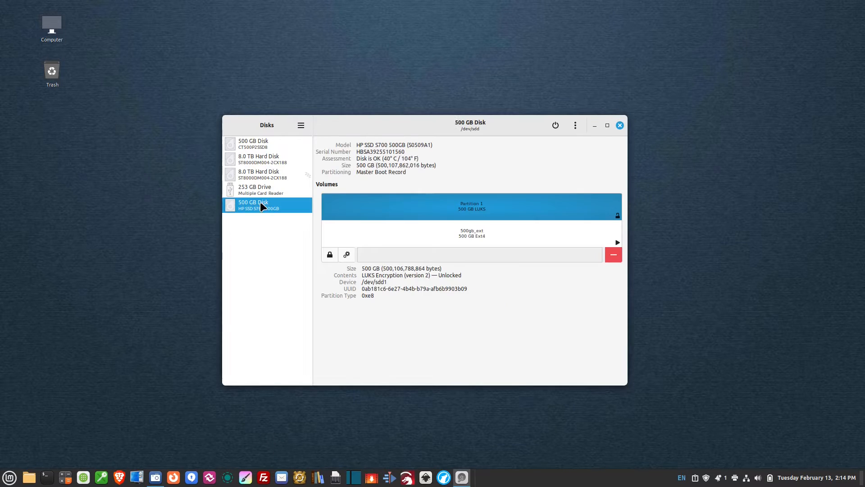
mouse_move(415, 257)
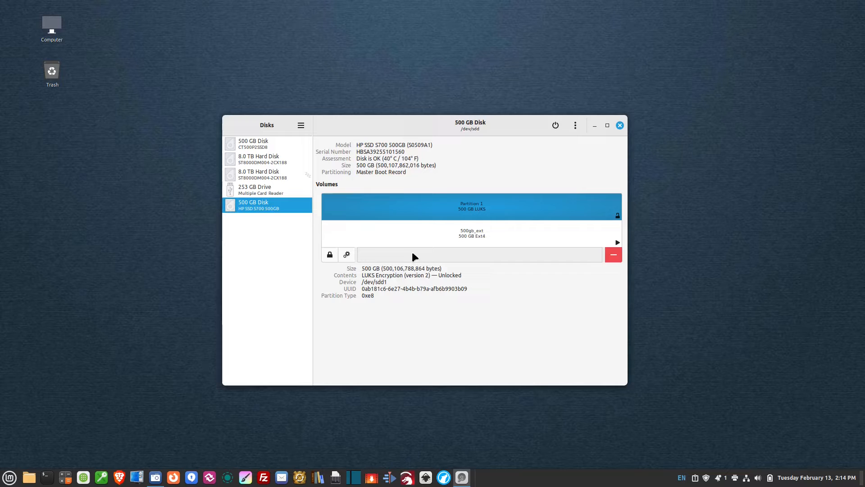
mouse_move(545, 254)
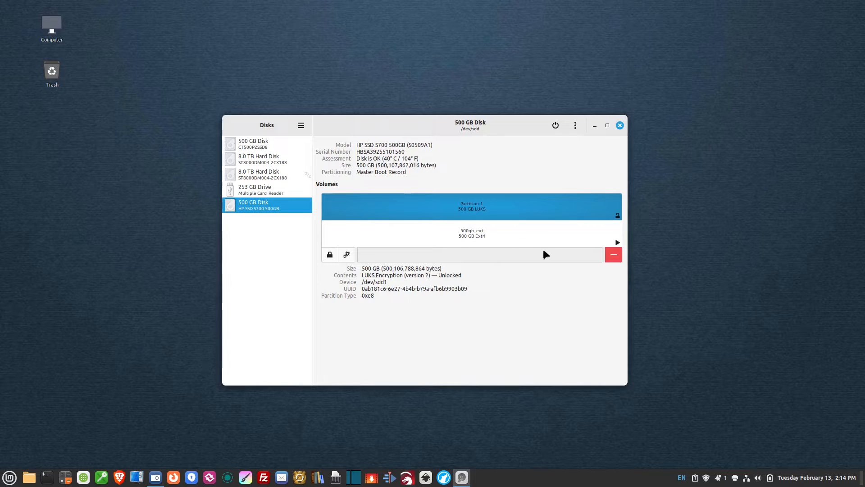
- Delete the old encrypted Partition 1, then start a new partition using the full 500 GB
left_click(612, 254)
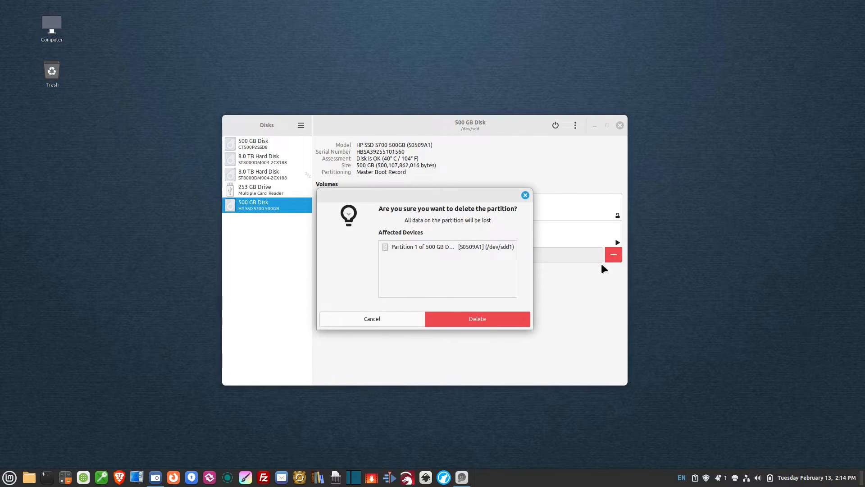
left_click(476, 318)
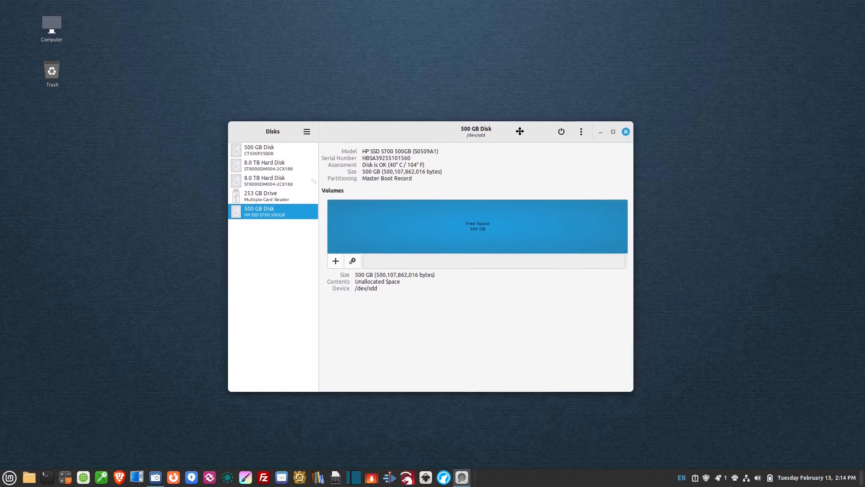
mouse_move(468, 227)
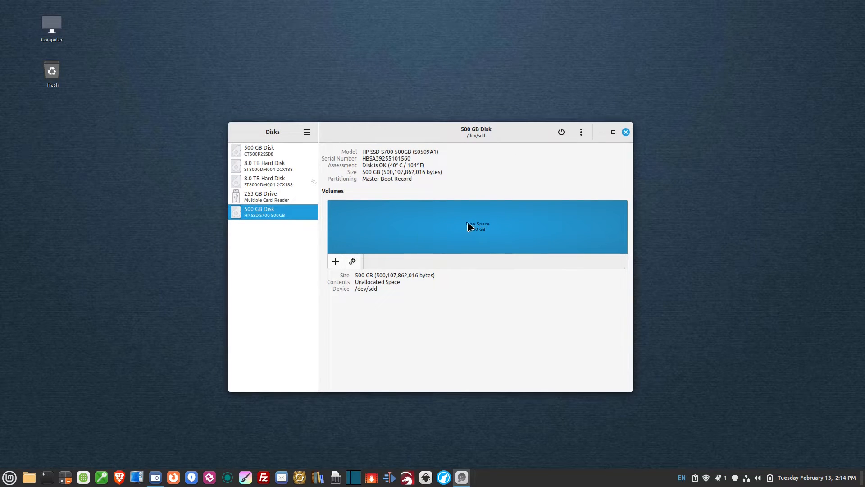
mouse_move(422, 350)
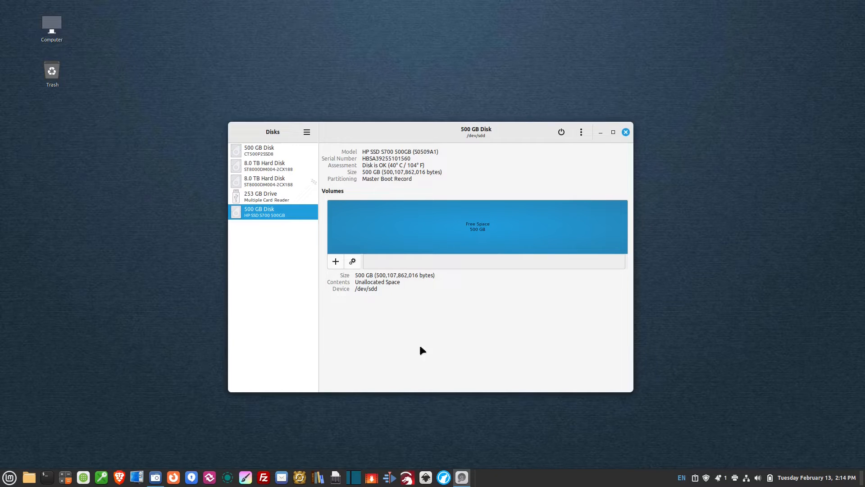
mouse_move(335, 261)
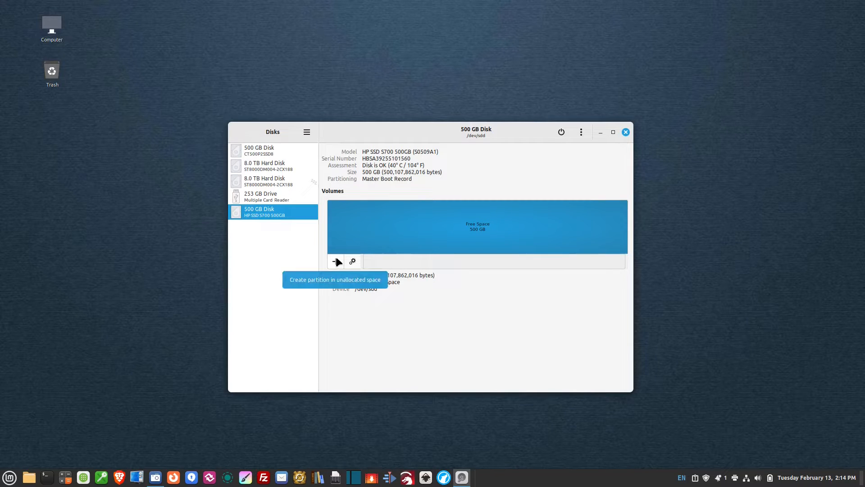
left_click(336, 261)
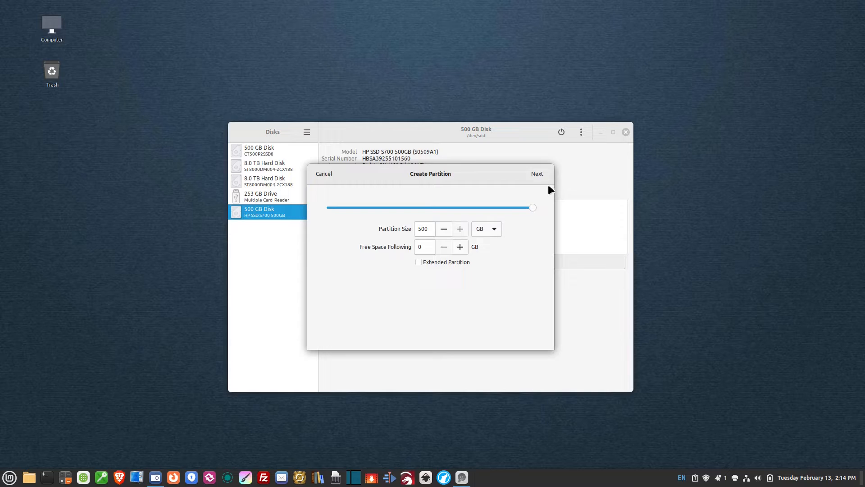
mouse_move(502, 221)
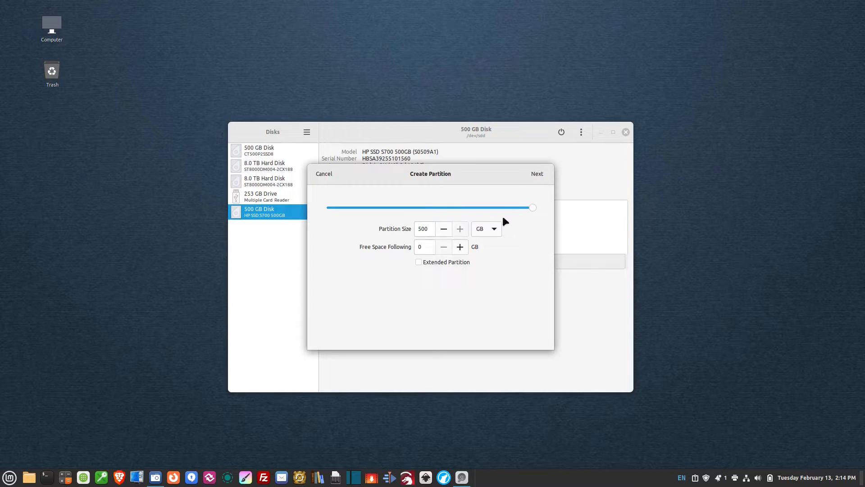
left_click(535, 174)
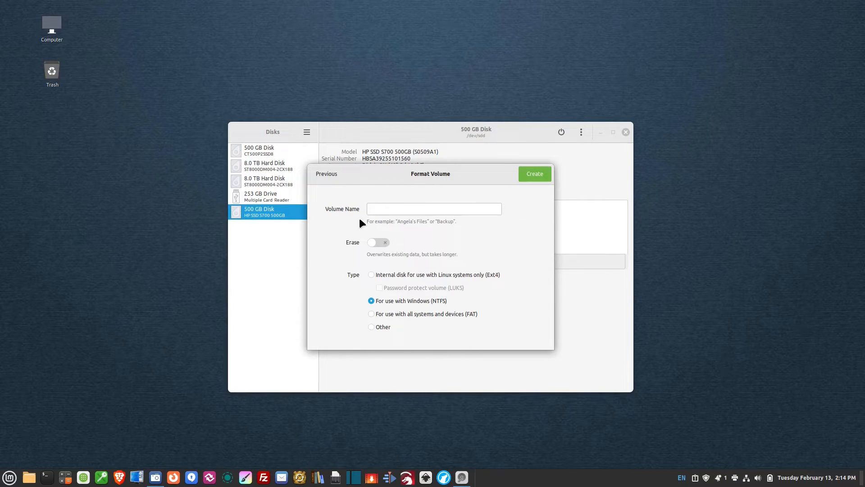
- Name the volume 500gb_ext, choose Internal disk (Ext4) with LUKS password protection, and continue
type("500g")
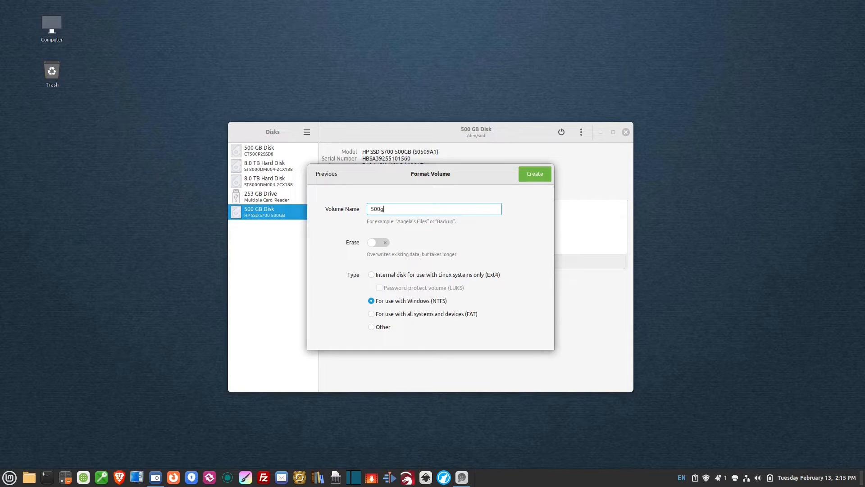
type("b_ext")
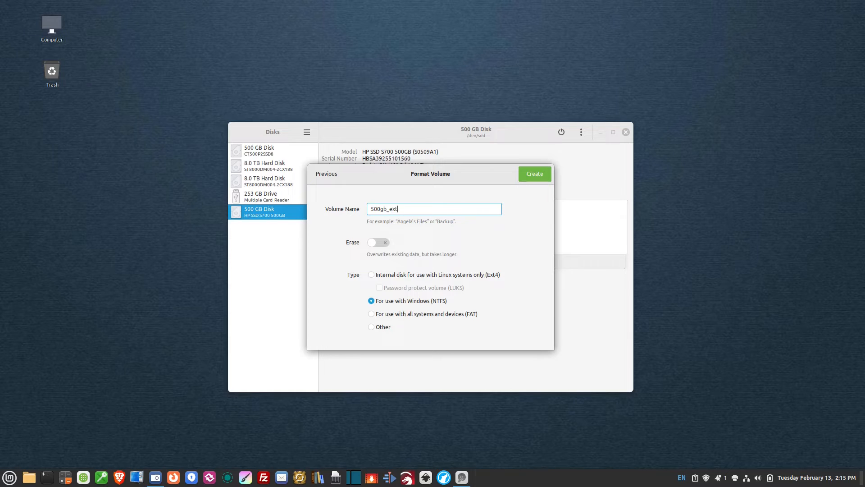
mouse_move(83, 36)
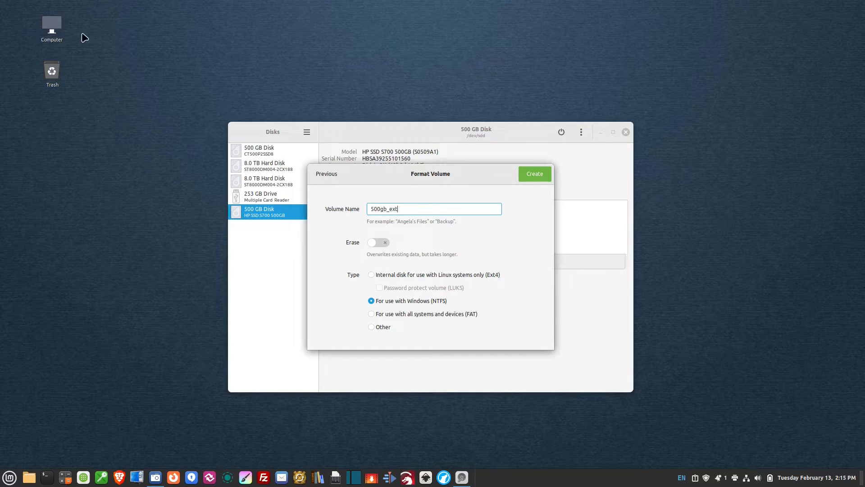
mouse_move(413, 208)
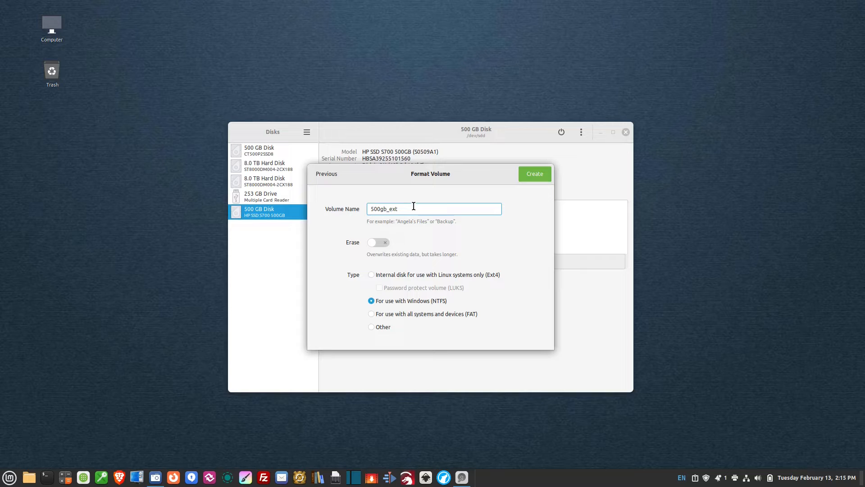
mouse_move(384, 282)
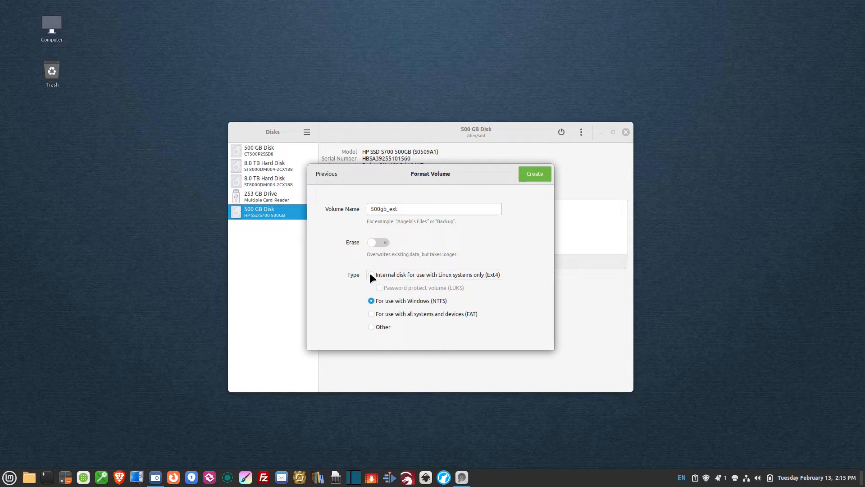
left_click(371, 274)
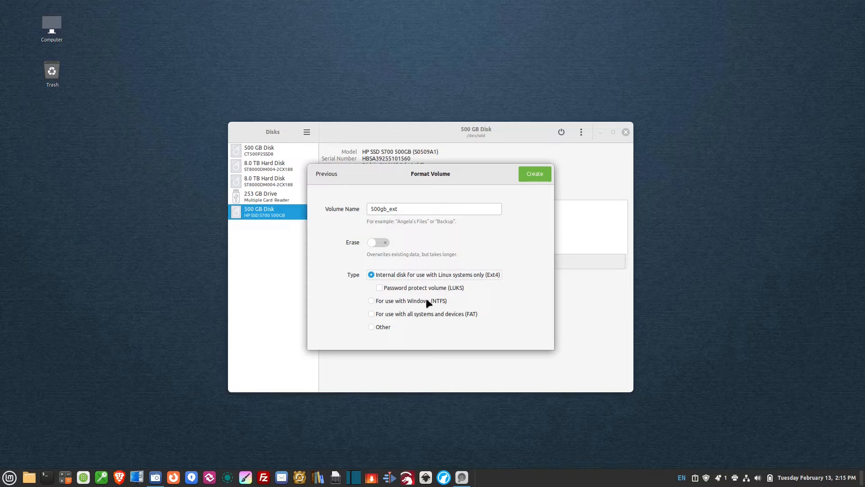
left_click(380, 288)
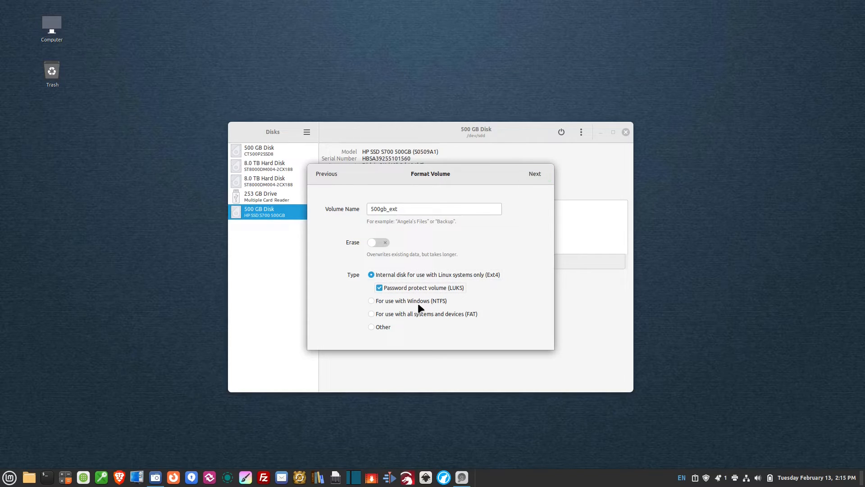
mouse_move(515, 210)
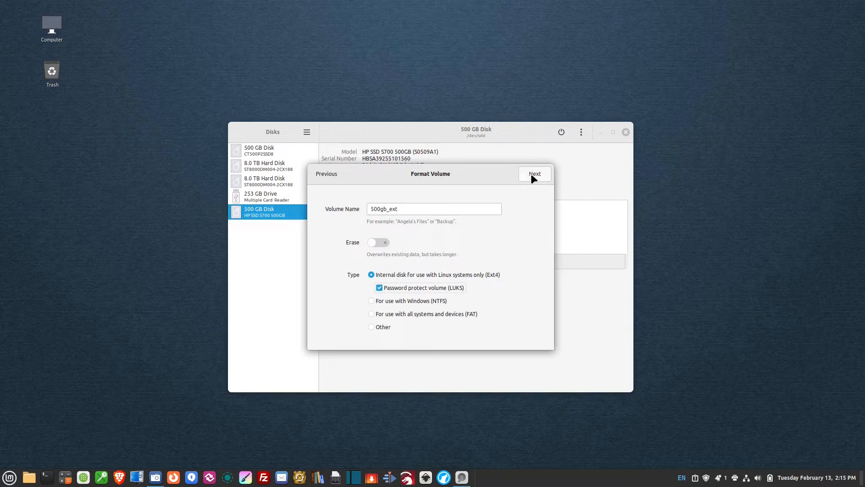
left_click(533, 173)
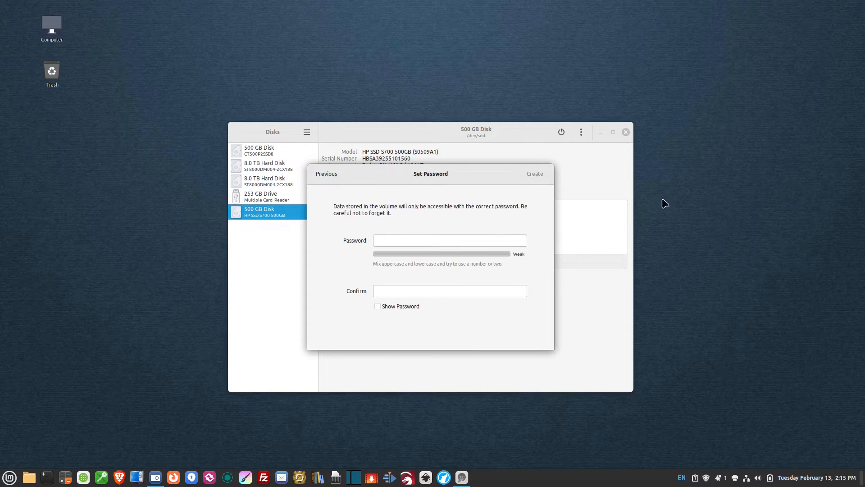
- Enter the volume password and create the LUKS-encrypted ext4 partition
left_click(448, 240)
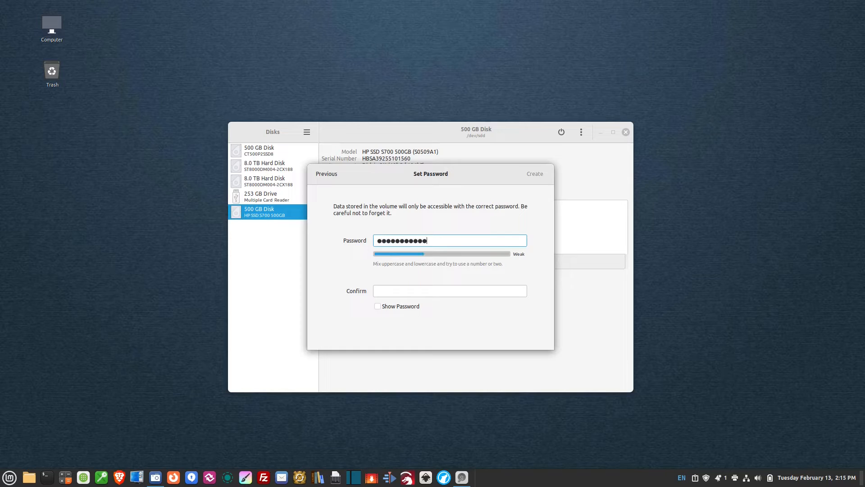
type("a")
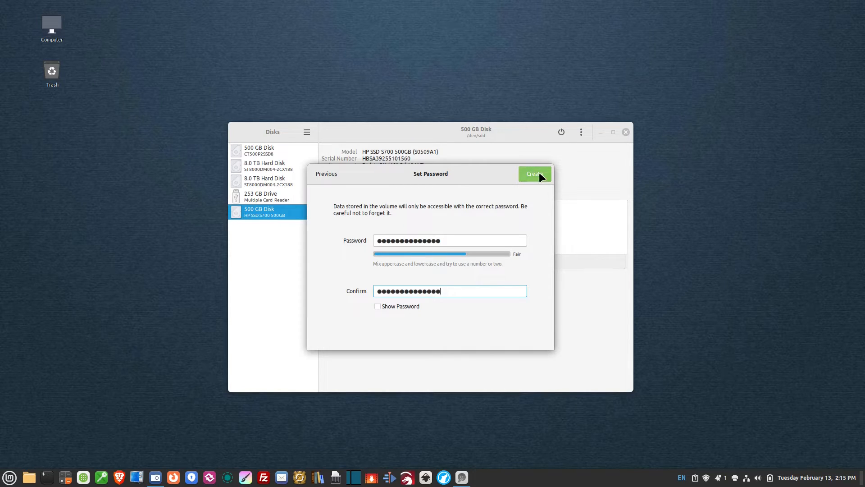
left_click(533, 173)
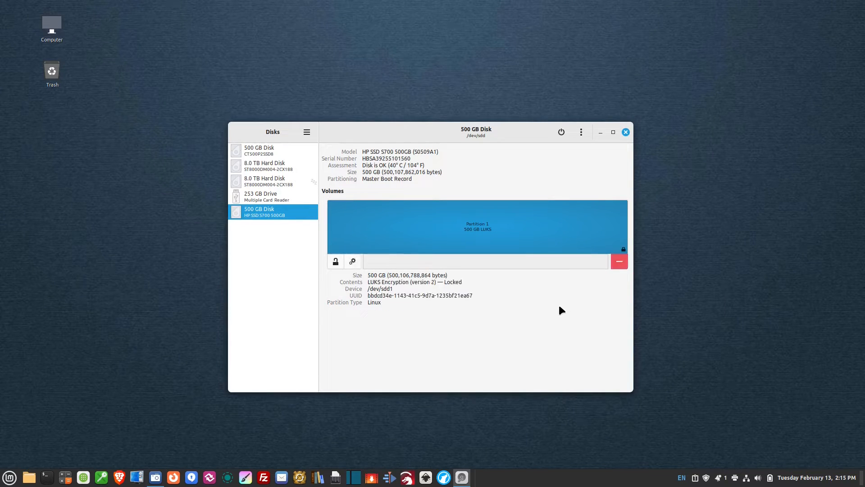
- Unlock the encrypted partition and select Partition 1 to see the 500gb_ext ext4 volume inside
left_click(618, 261)
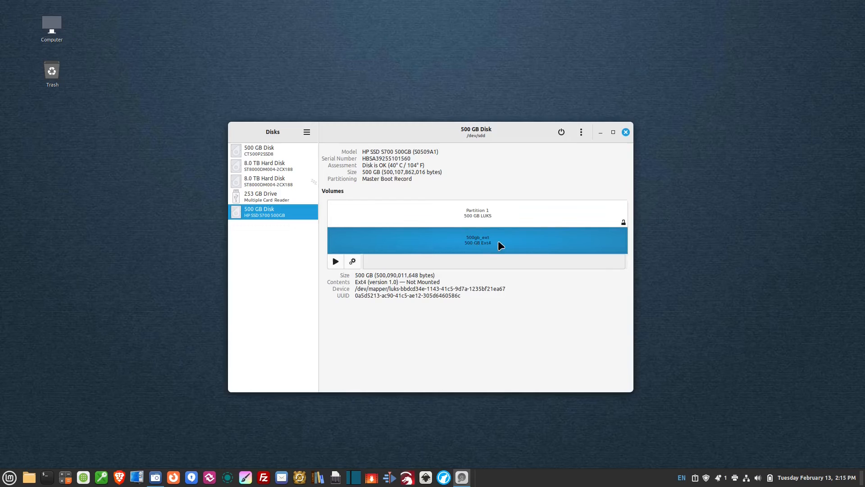
mouse_move(458, 244)
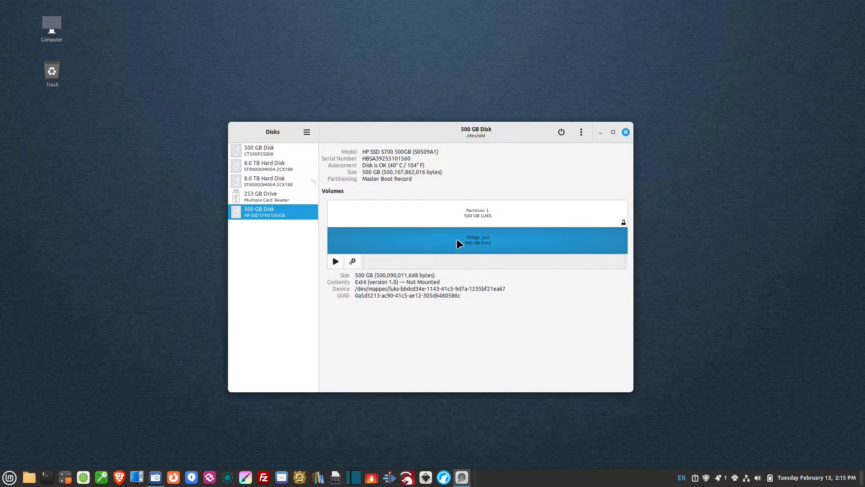
mouse_move(492, 246)
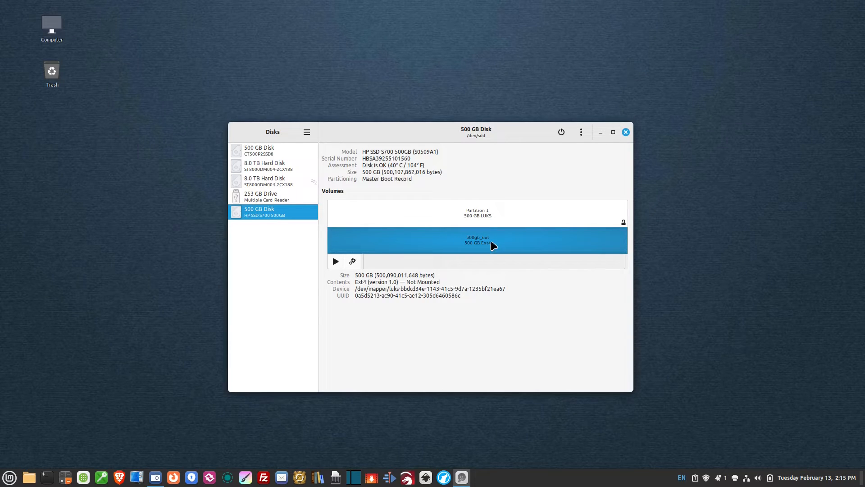
left_click(475, 213)
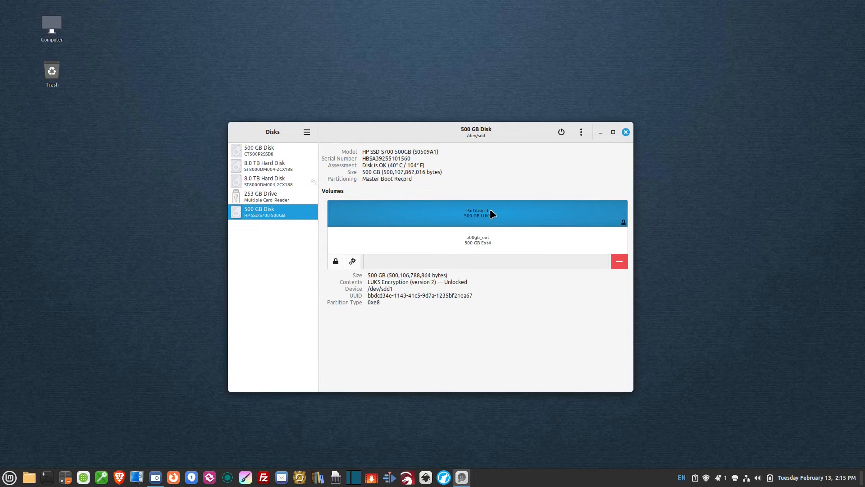
mouse_move(501, 217)
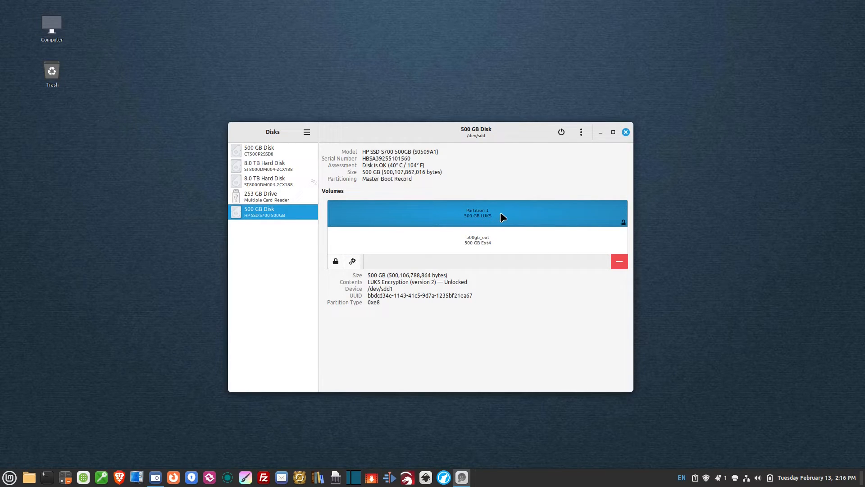
mouse_move(497, 317)
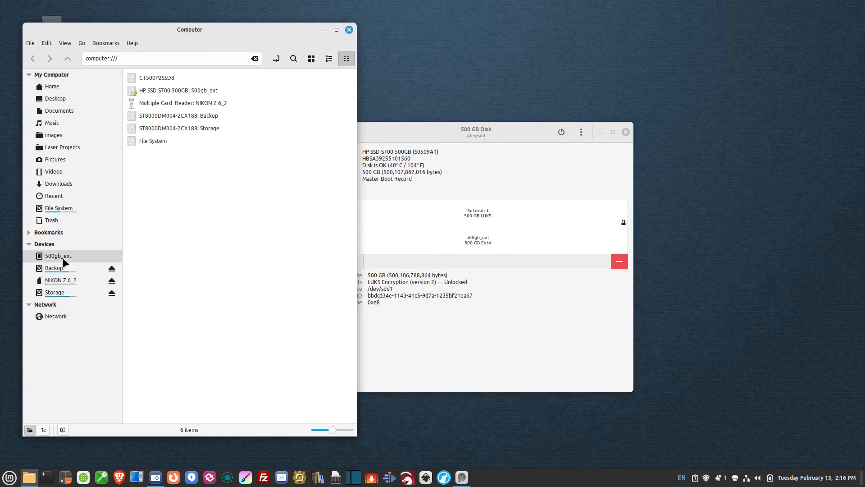
- Safely remove the 500gb_ext drive from Nemo's Devices list and close the file manager
right_click(58, 255)
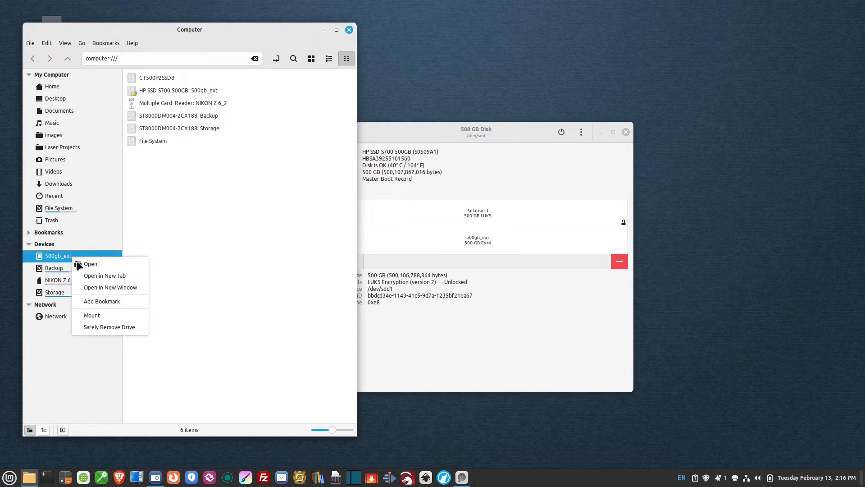
mouse_move(109, 326)
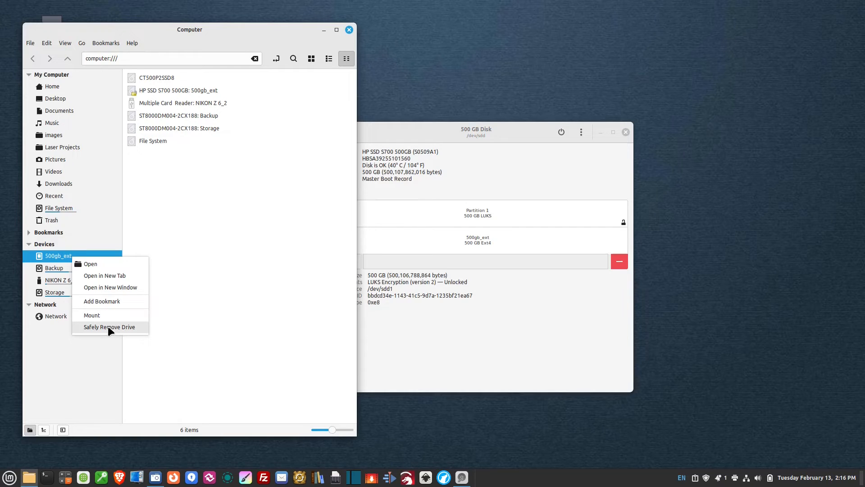
left_click(109, 326)
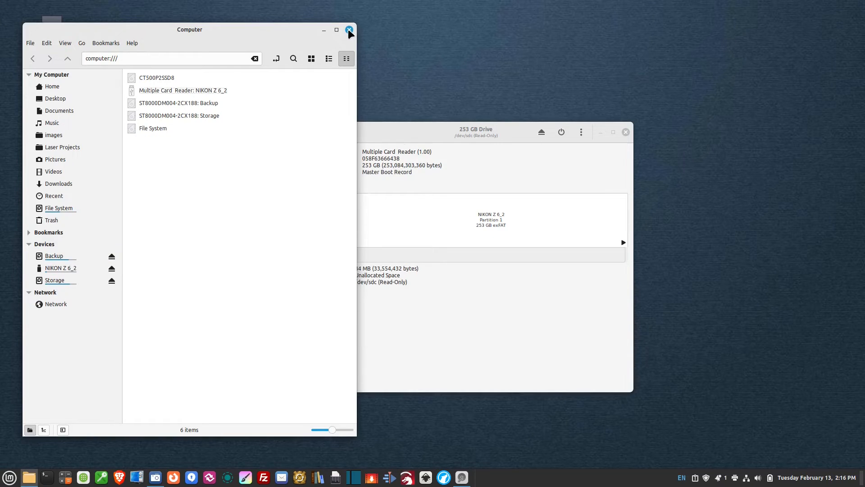
left_click(349, 29)
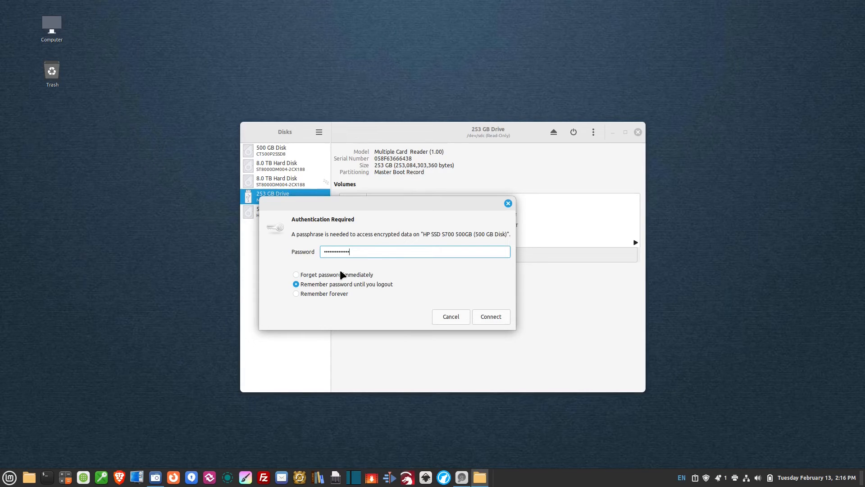
mouse_move(343, 299)
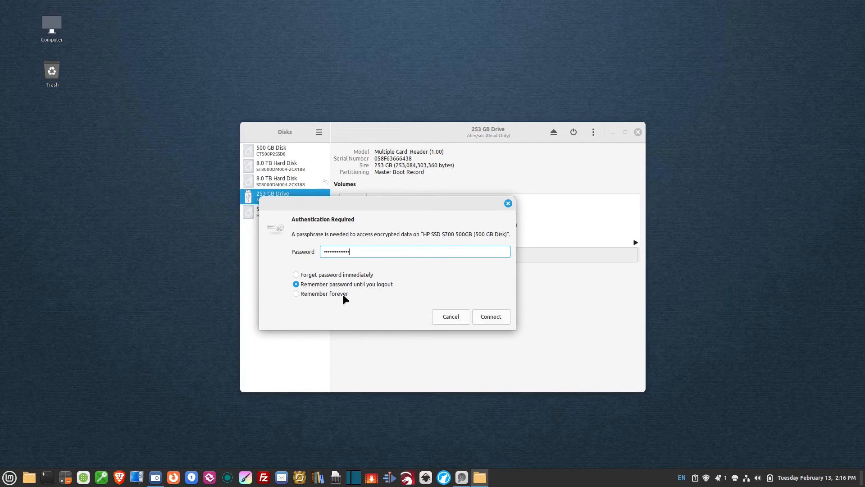
mouse_move(393, 286)
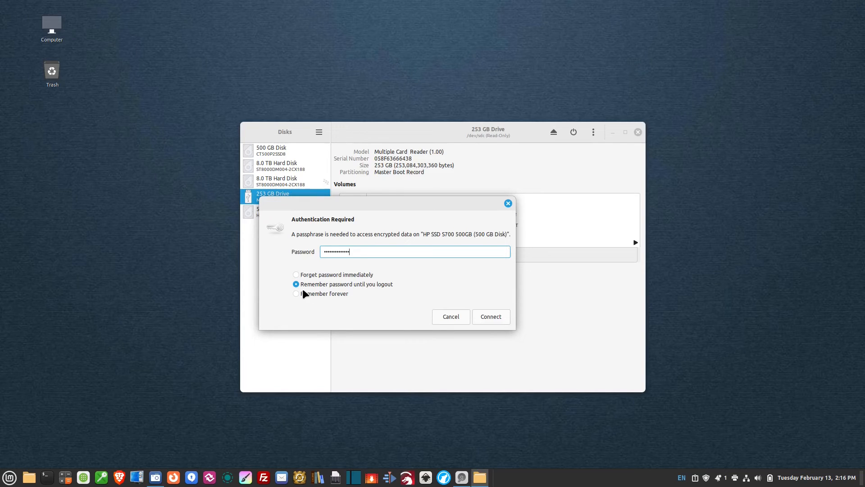
mouse_move(303, 297)
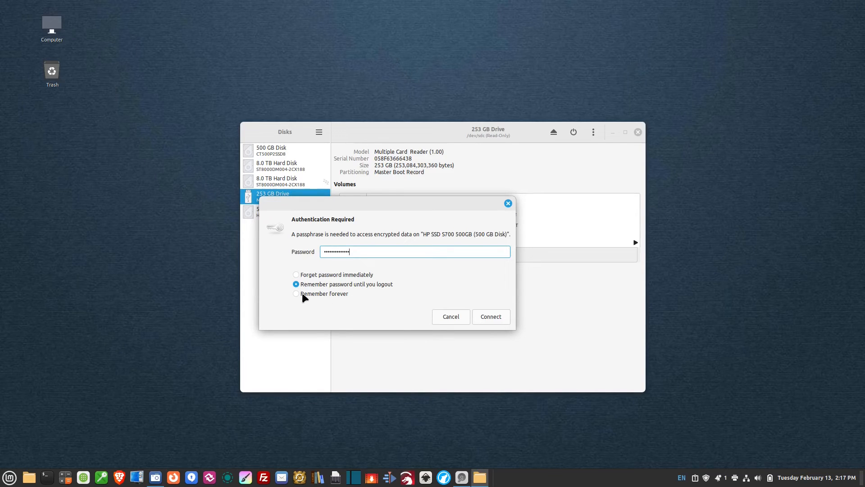
mouse_move(308, 296)
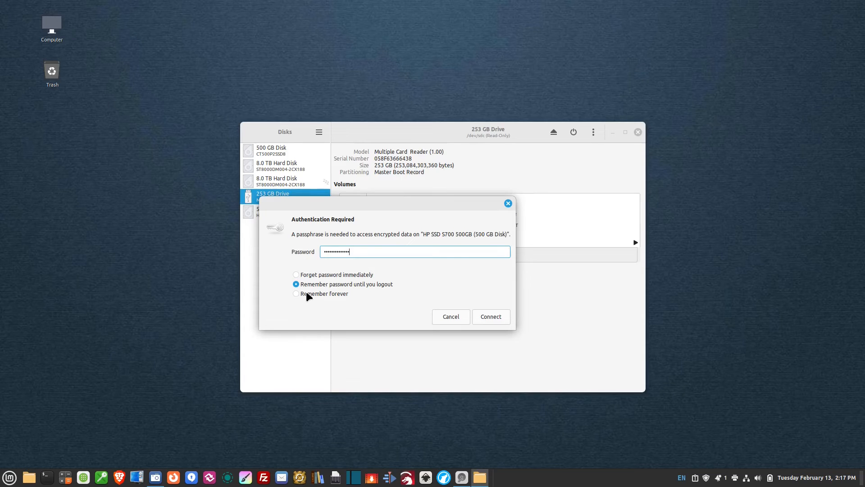
- Choose Remember forever for the passphrase and connect to unlock the HP SSD
left_click(296, 292)
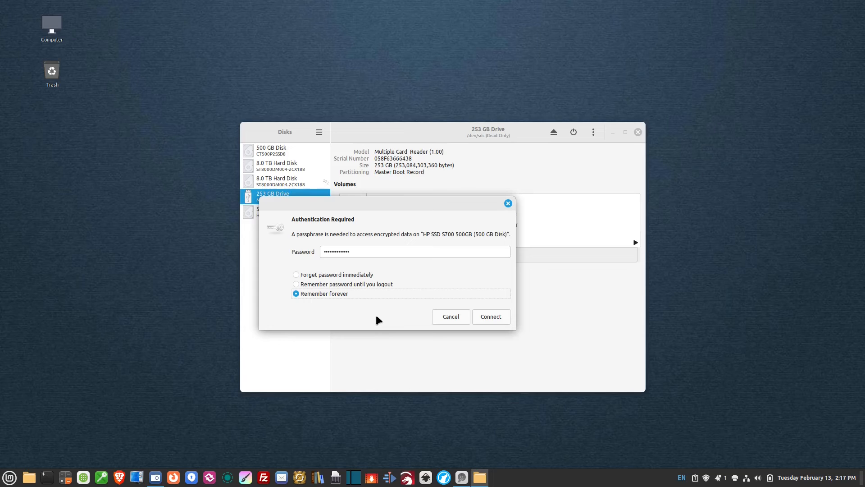
mouse_move(374, 291)
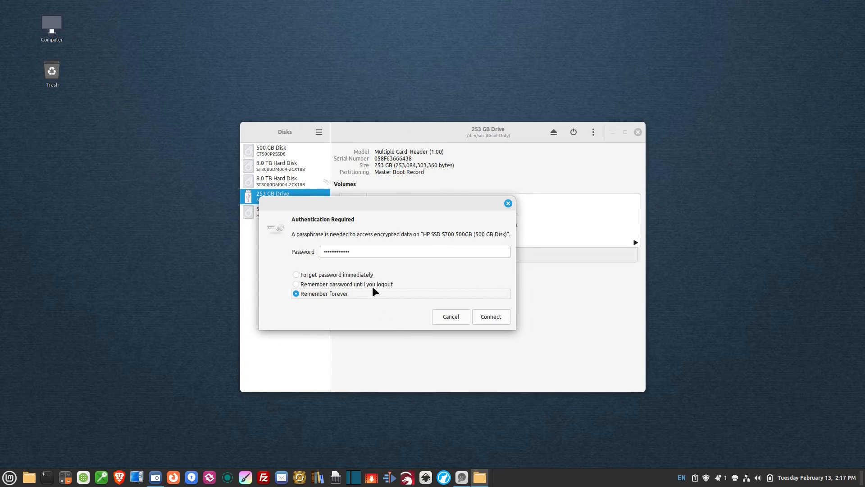
mouse_move(470, 292)
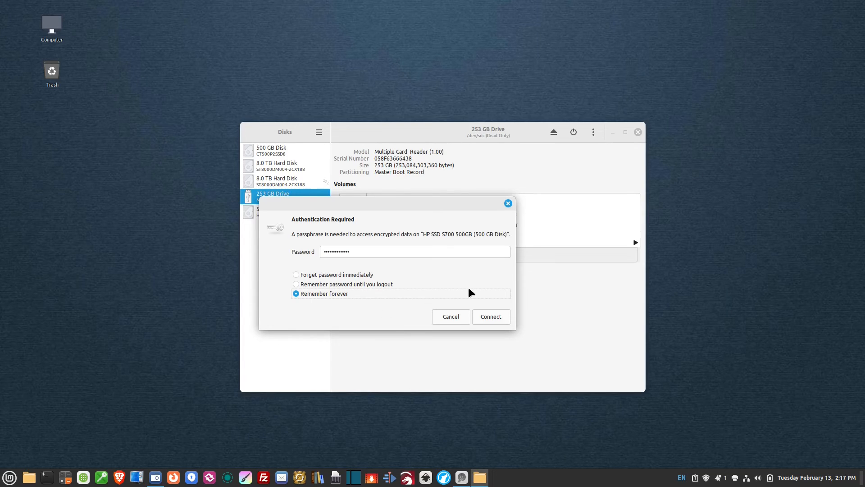
mouse_move(421, 274)
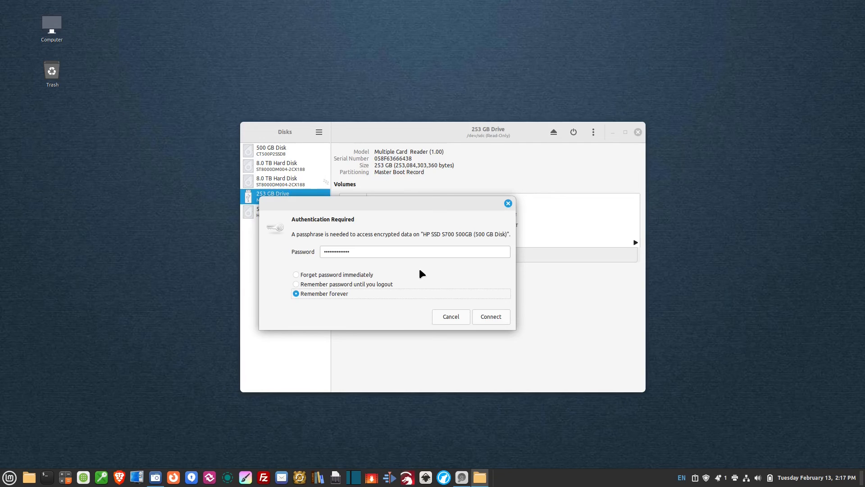
mouse_move(306, 297)
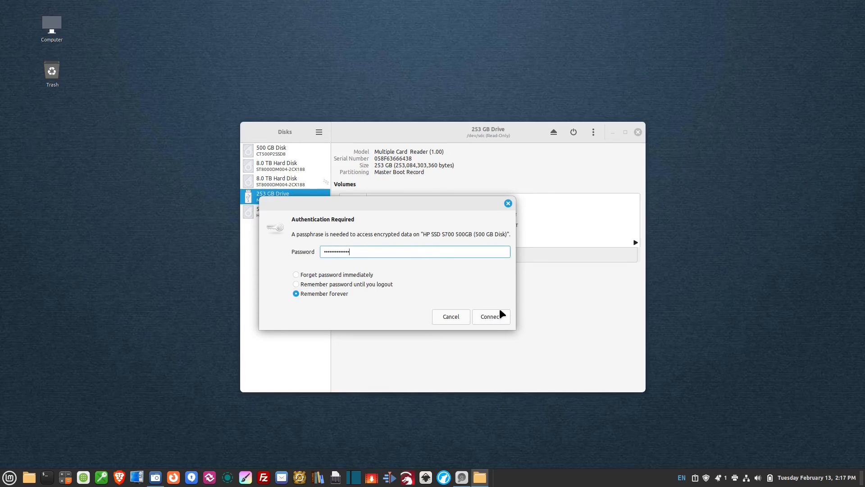
left_click(489, 316)
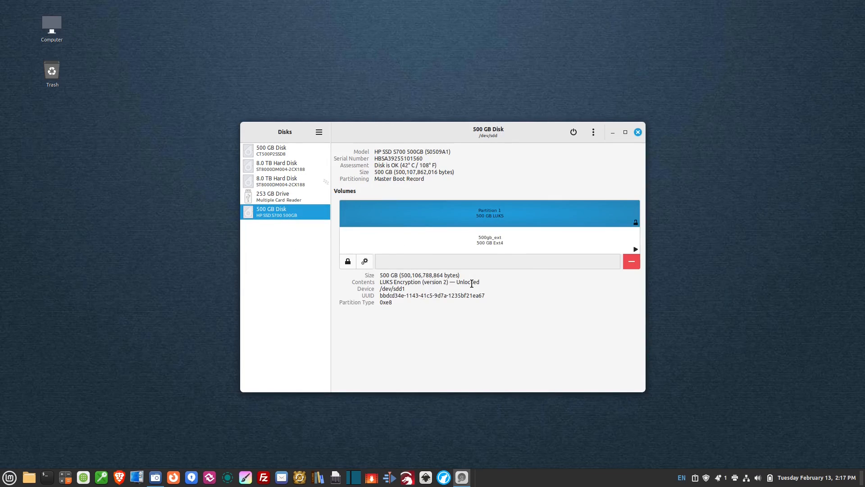
mouse_move(514, 239)
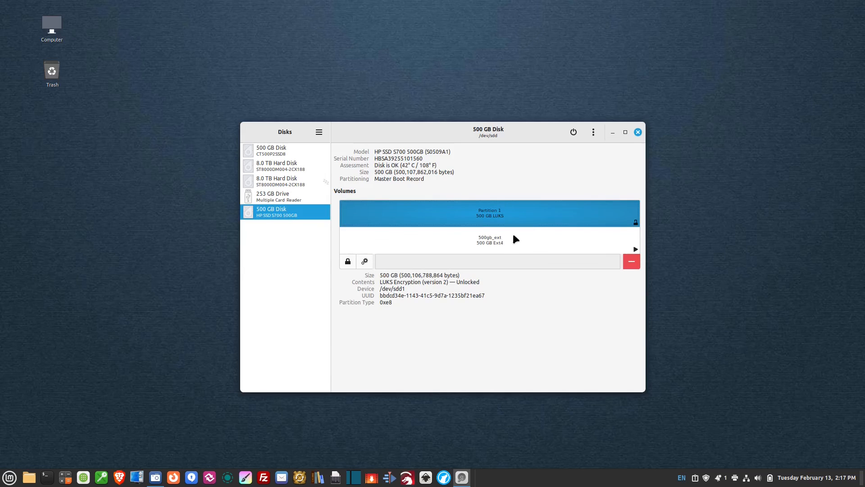
mouse_move(500, 246)
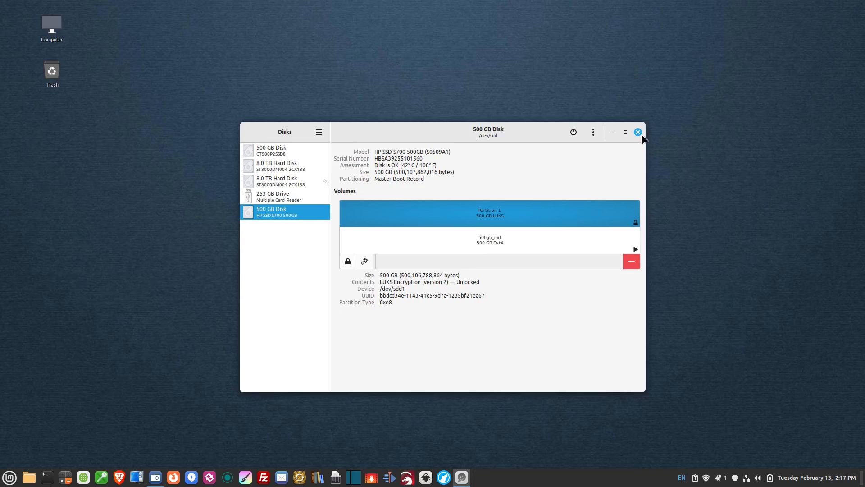
mouse_move(618, 177)
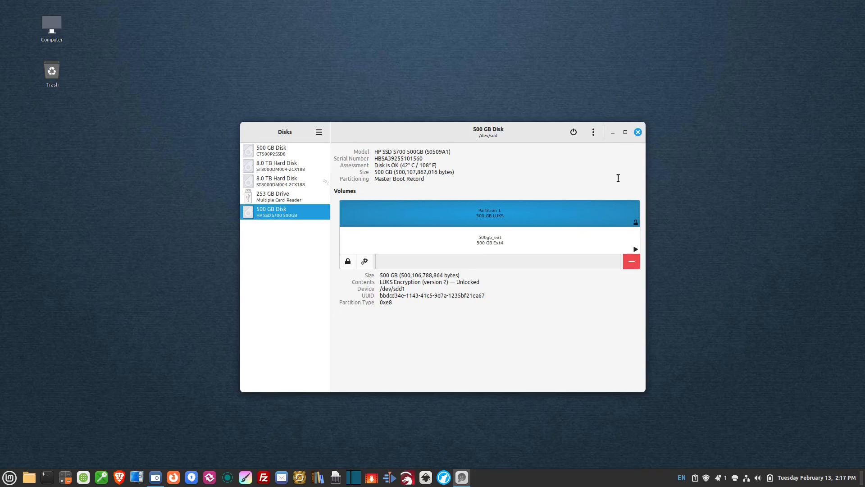